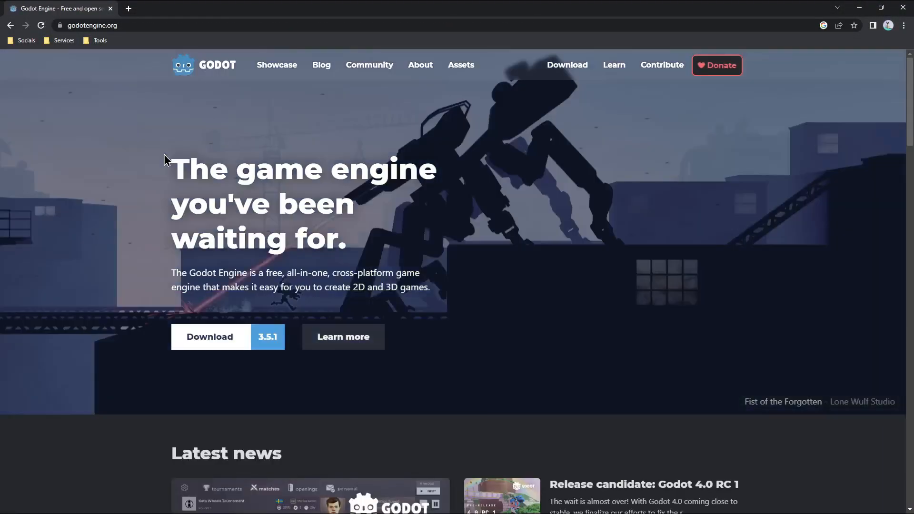
mouse_move(205, 349)
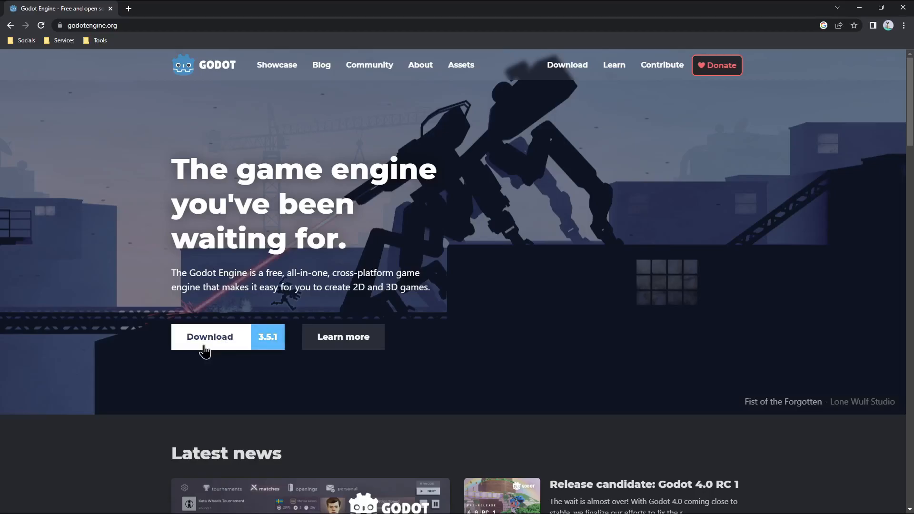
Step: Accept the Find 5 Purple Mushroom quest at the billboard and load the forest scene
left_click(210, 337)
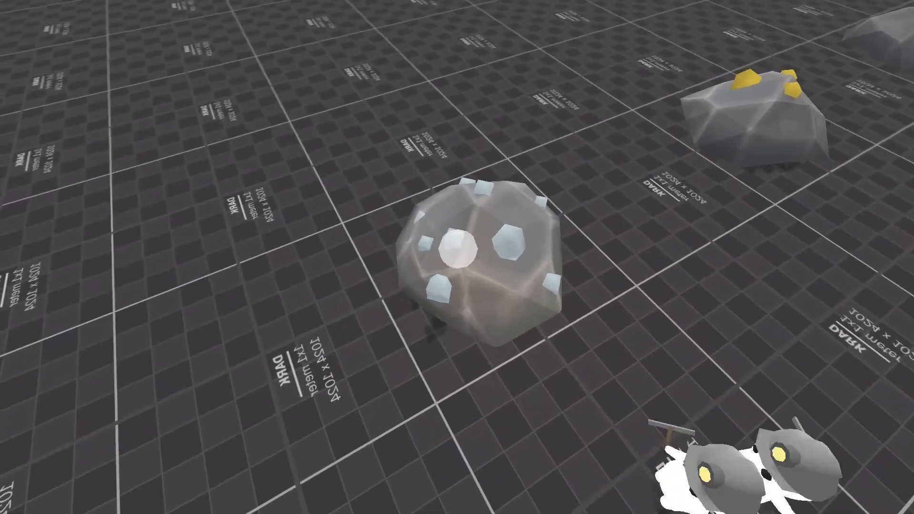
mouse_move(457, 257)
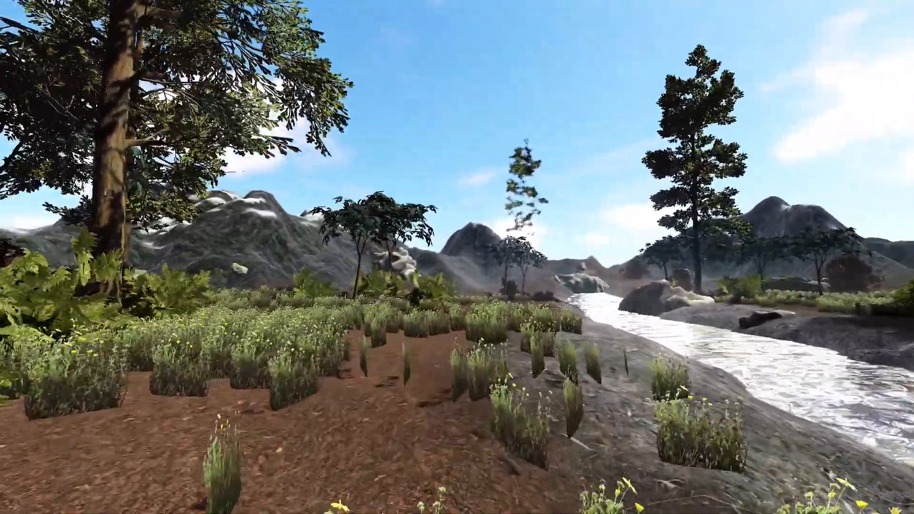
mouse_move(457, 257)
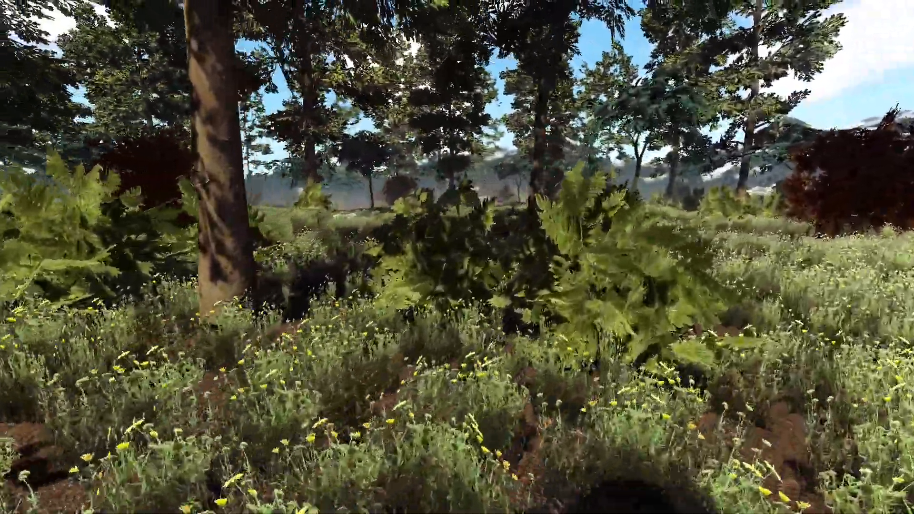
mouse_move(457, 257)
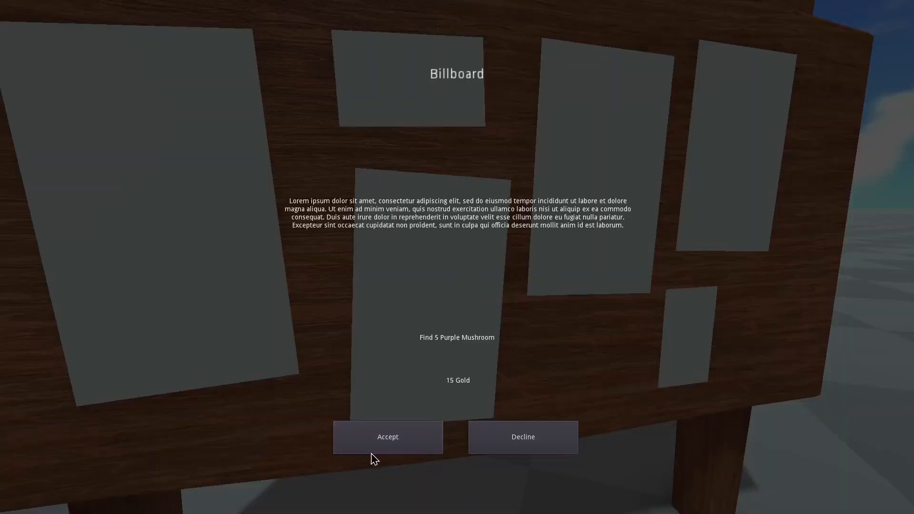
left_click(387, 437)
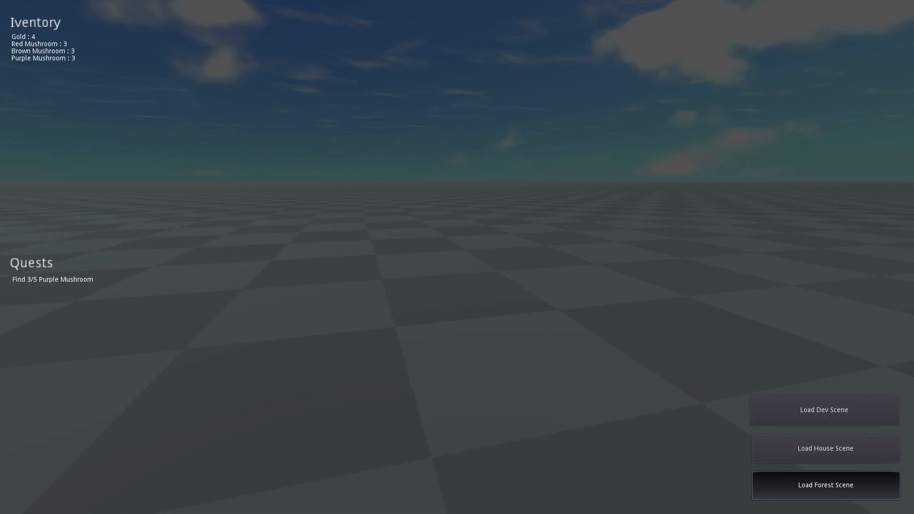
left_click(824, 484)
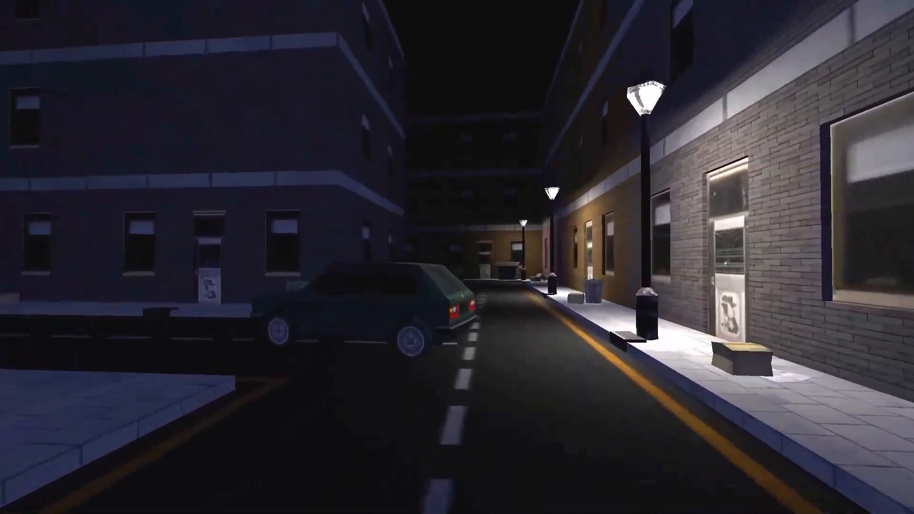
mouse_move(457, 257)
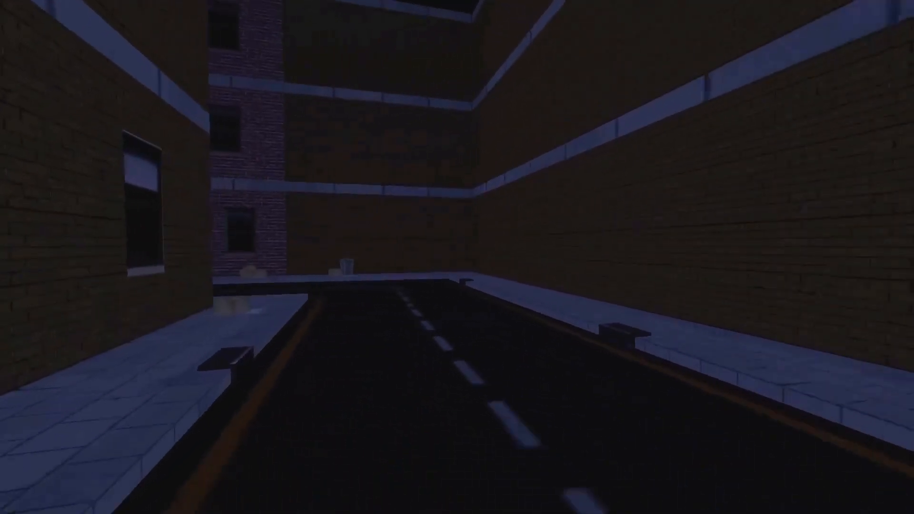
mouse_move(457, 256)
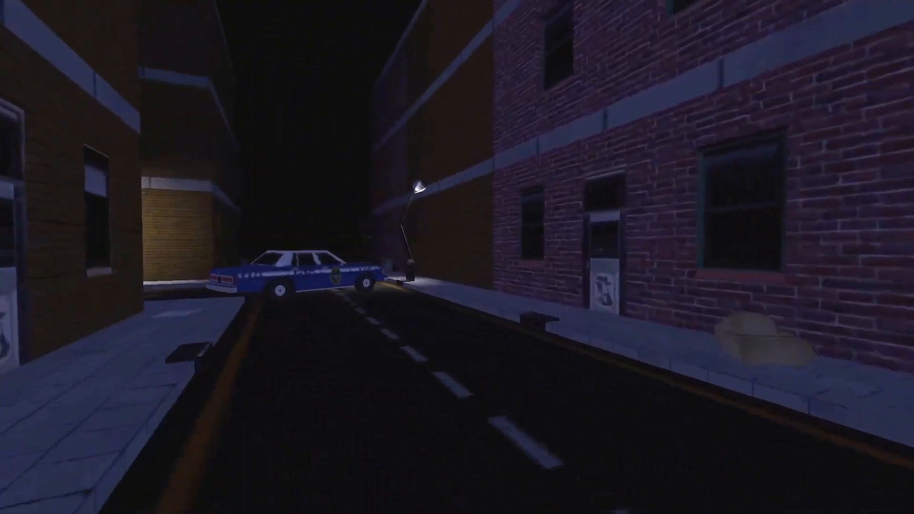
mouse_move(457, 257)
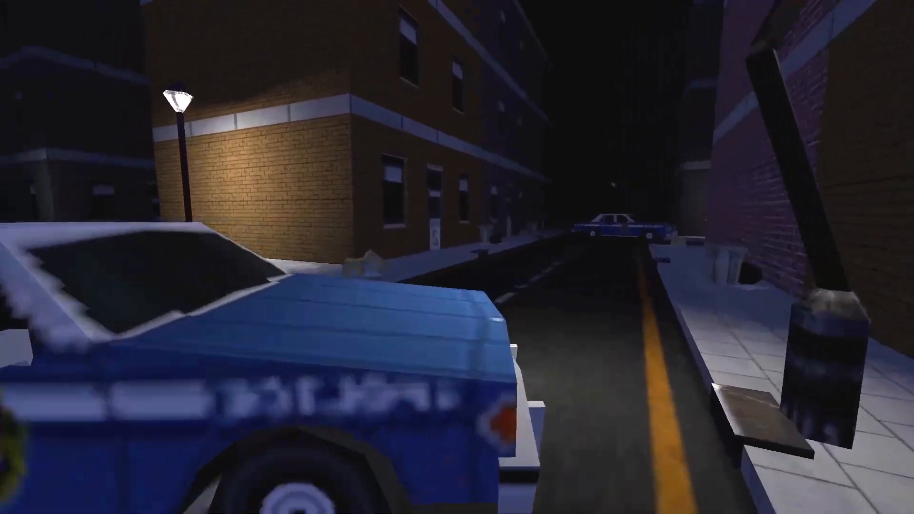
mouse_move(456, 257)
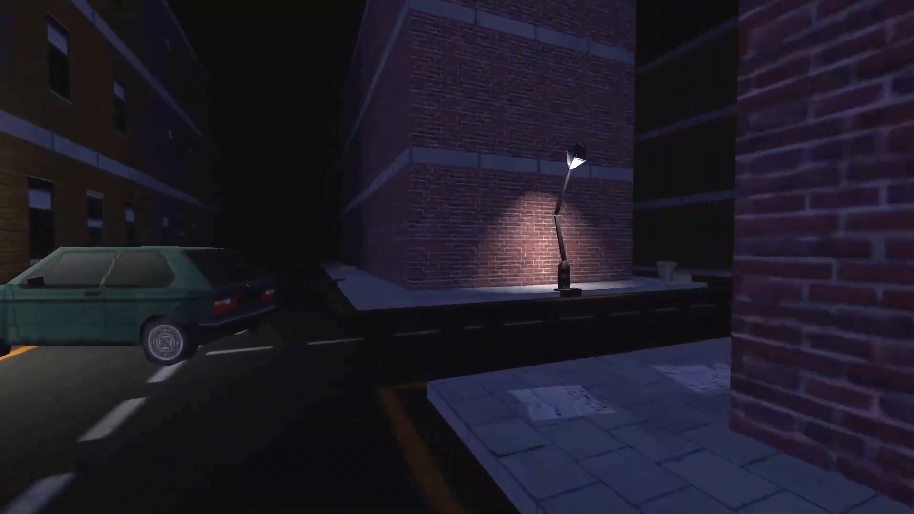
mouse_move(457, 257)
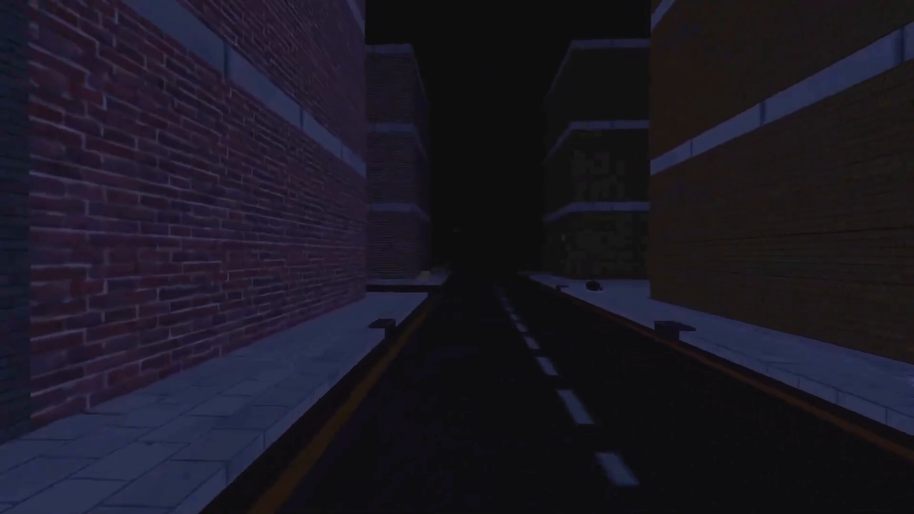
mouse_move(457, 257)
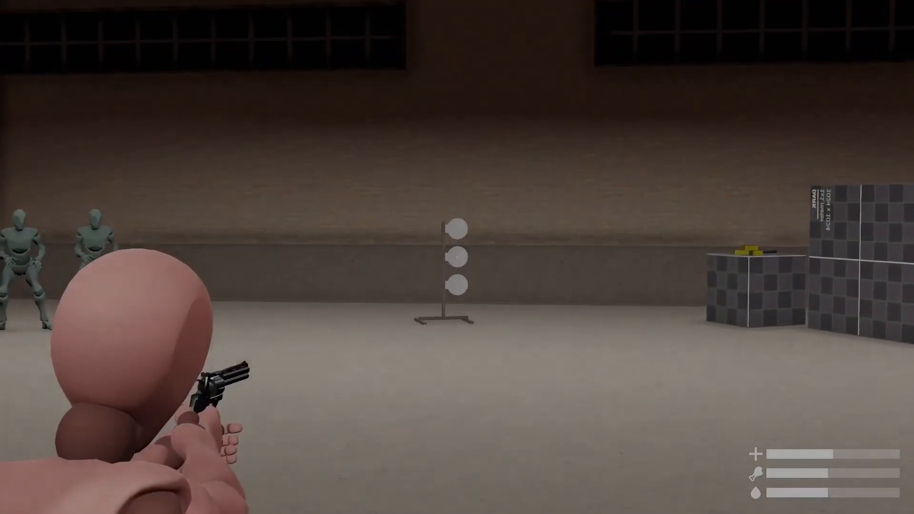
mouse_move(457, 257)
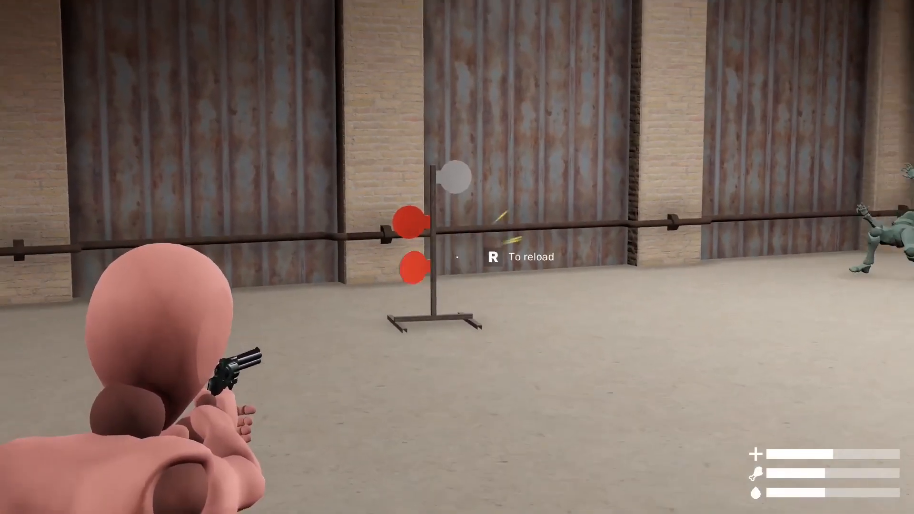
Step: Reload the revolver with R after hitting the targets, then interact with it on the workbench
key("r")
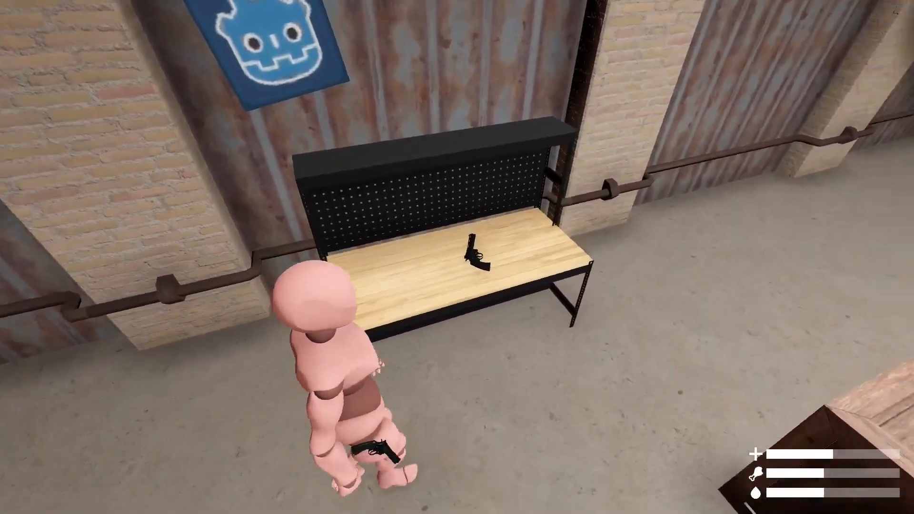
key("tab")
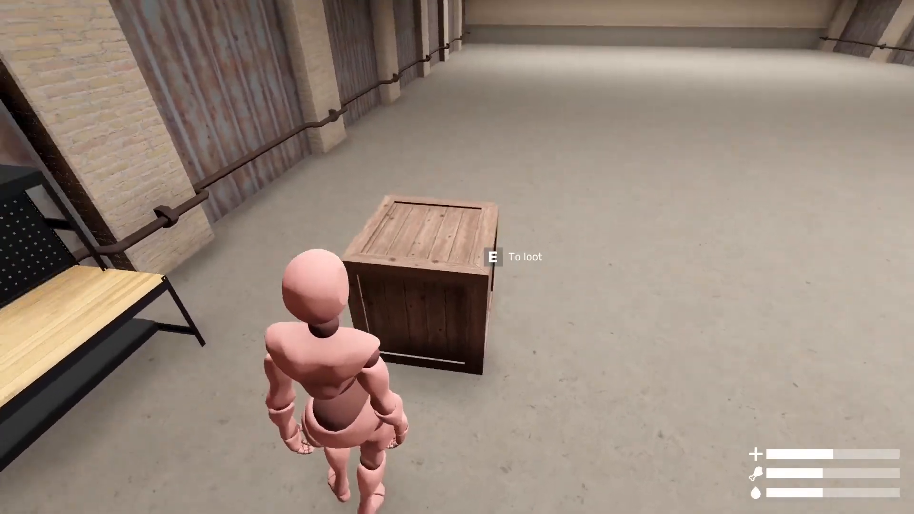
Step: Loot the wooden crate with E, then pick up the camouflage tent
key("e")
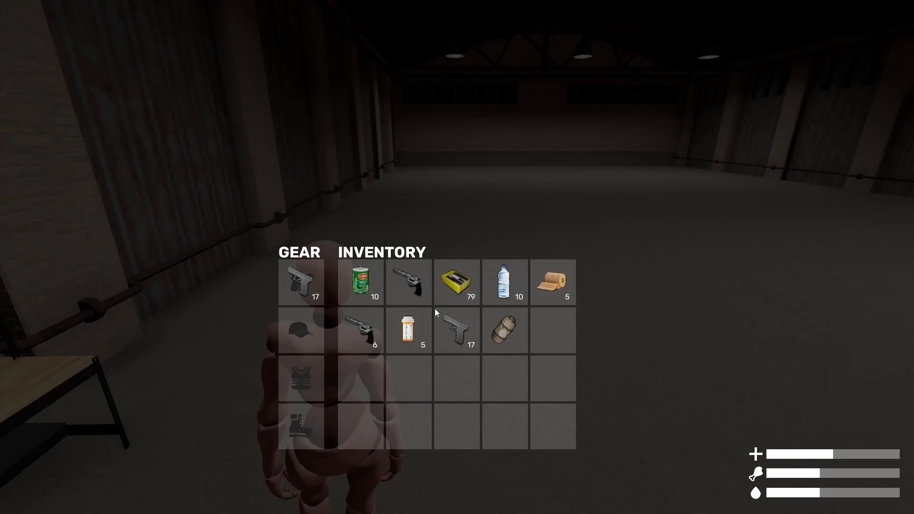
mouse_move(791, 455)
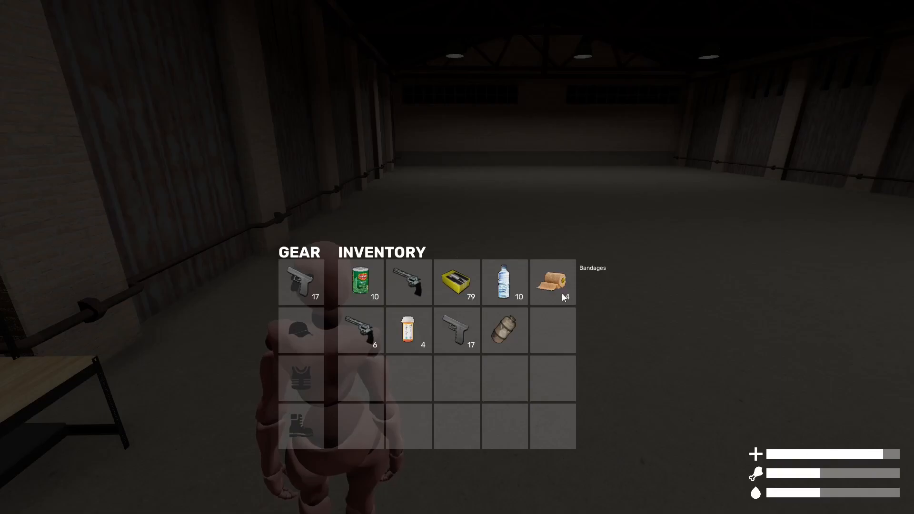
mouse_move(360, 283)
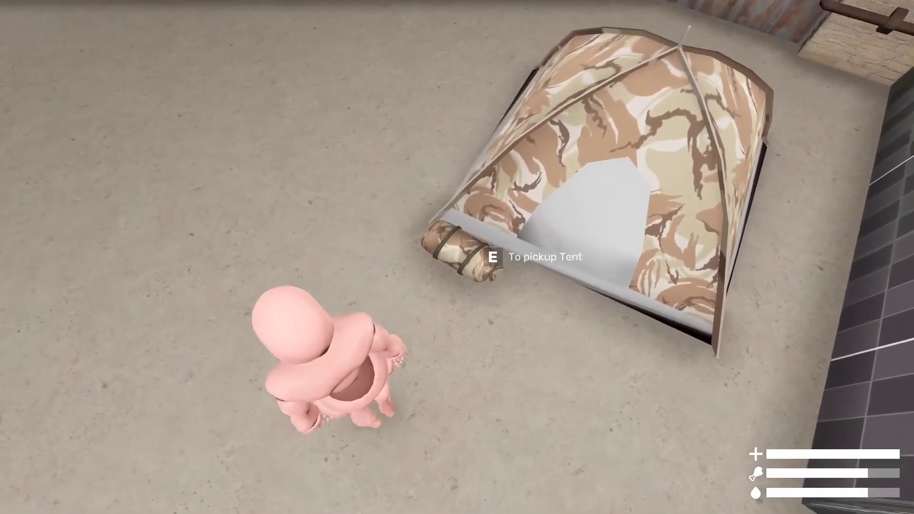
key("e")
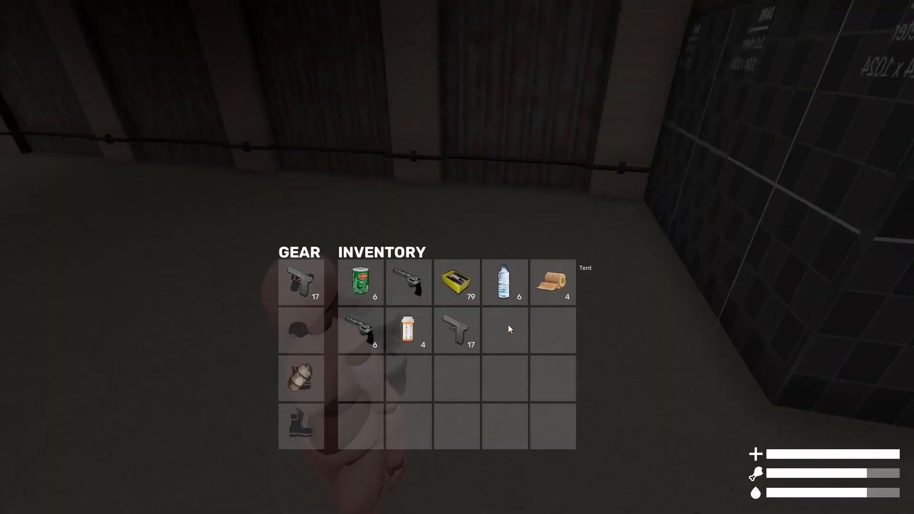